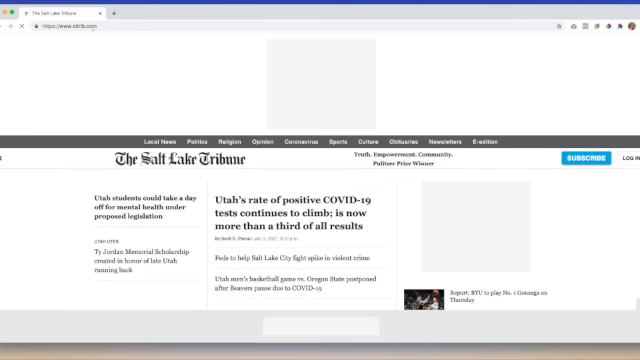
Step: Submit the account email in the Reset password dialog to request the reset email
{"action": "scroll", "scroll_direction": "down", "scroll_amount": 3}
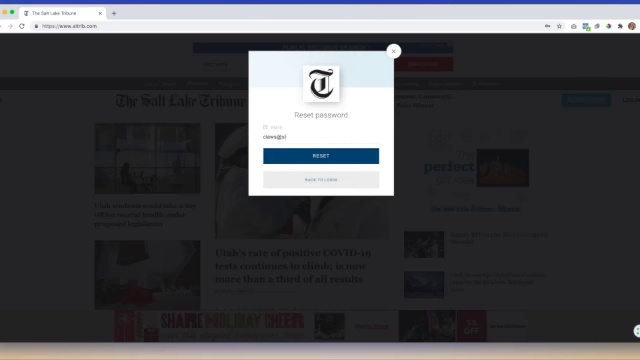
{"action": "left_click", "coordinate": [320, 156]}
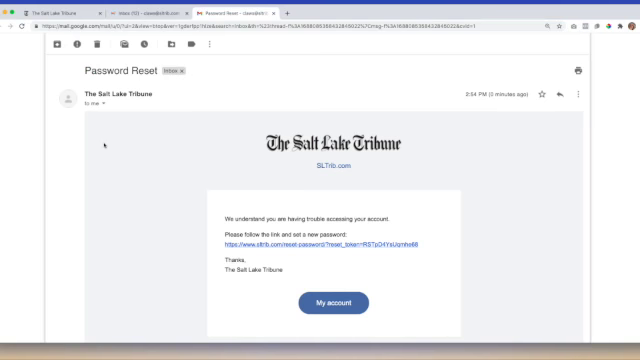
{"action": "mouse_move", "coordinate": [190, 236]}
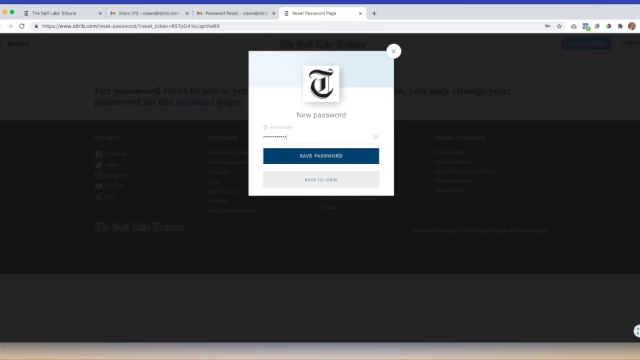
Step: Enter the new password on the reset page and save it with Reset Password
{"action": "left_click", "coordinate": [320, 156]}
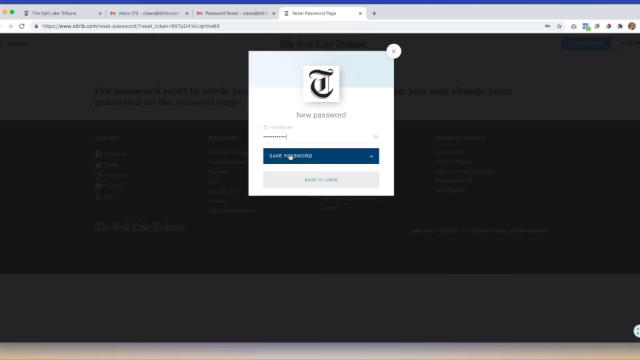
{"action": "left_click", "coordinate": [320, 156]}
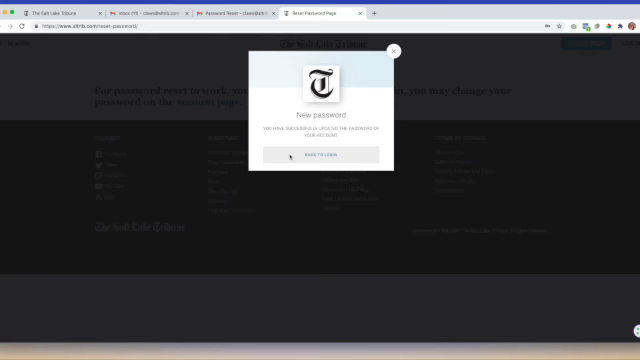